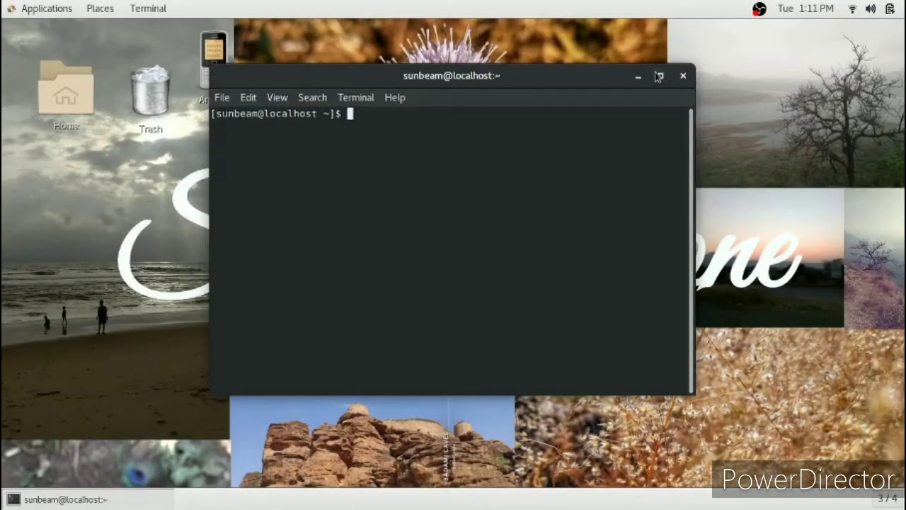
- Maximize the terminal window and start typing the vim command for main.c
click(659, 76)
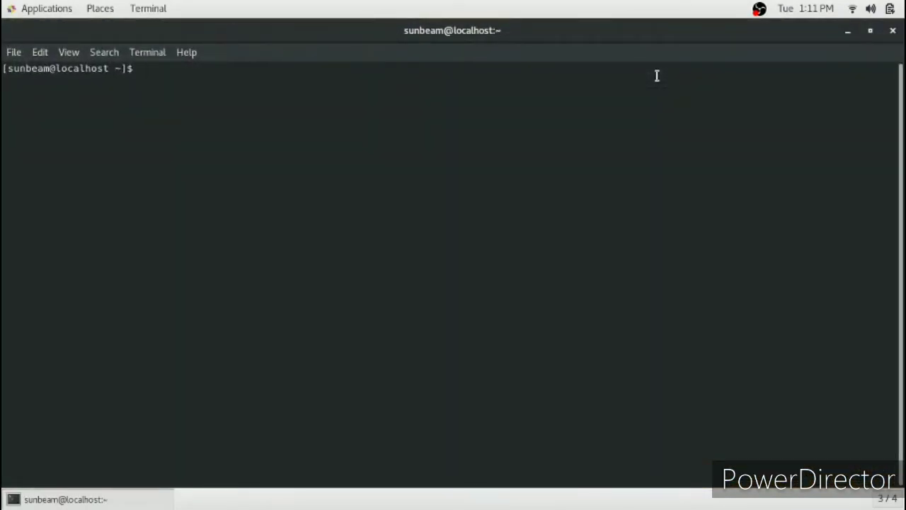
text(vim)
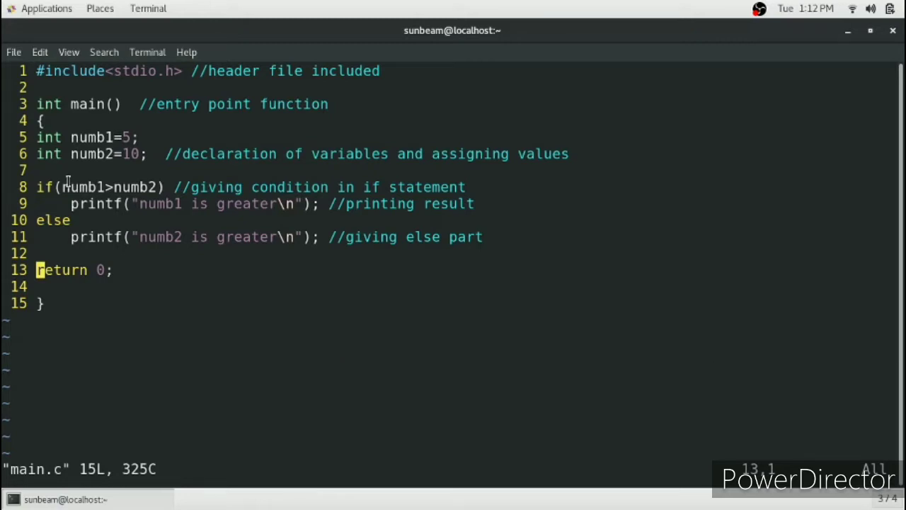
mouse_move(84, 236)
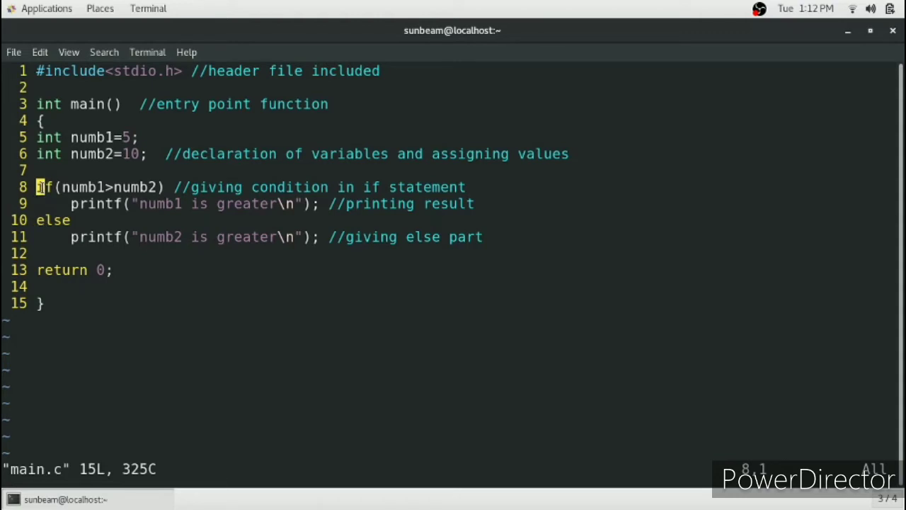
- Yank the four if-else lines 8–11 of main.c with 4yy
text(4yy)
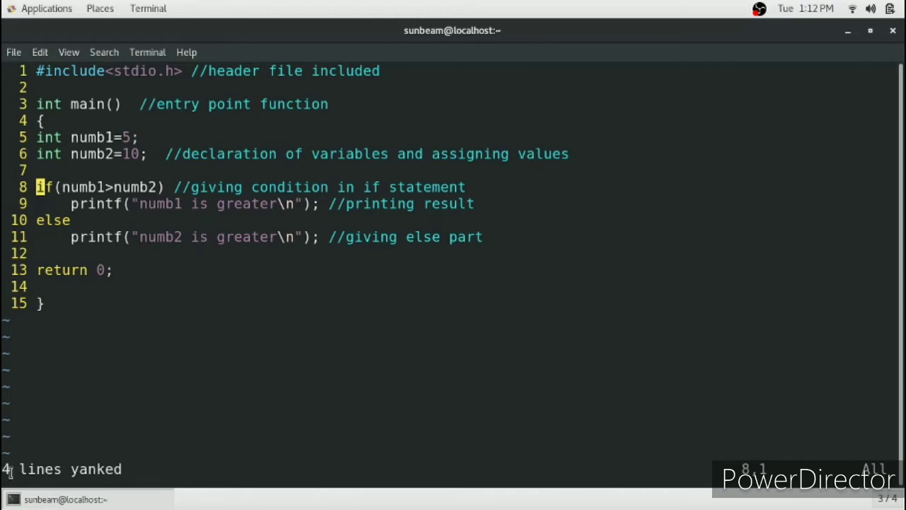
mouse_move(86, 349)
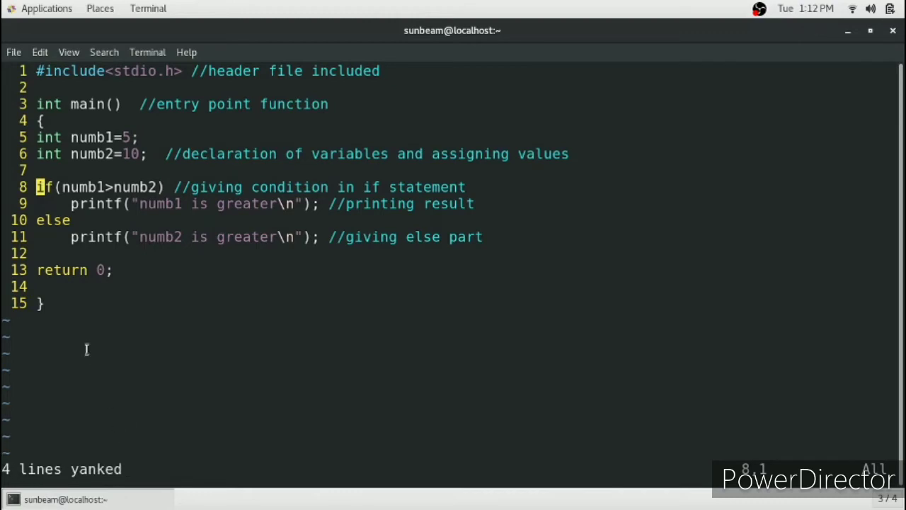
mouse_move(76, 312)
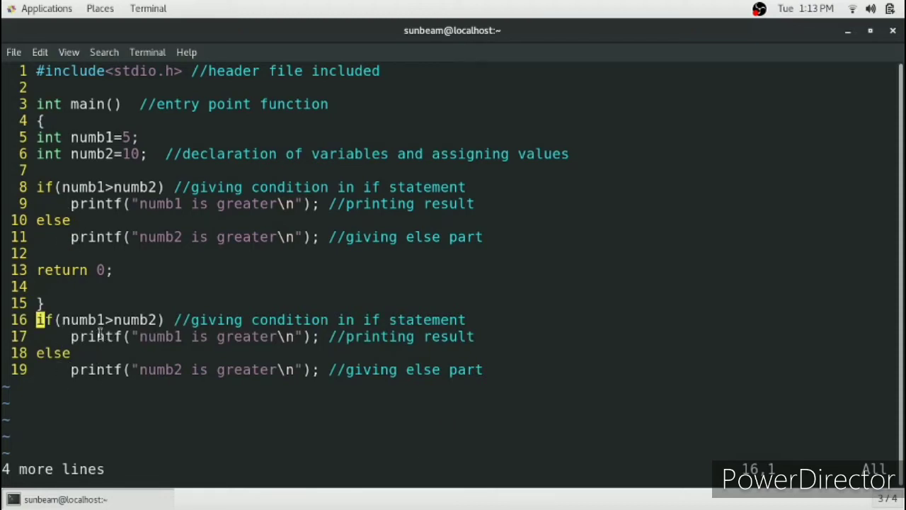
mouse_move(28, 380)
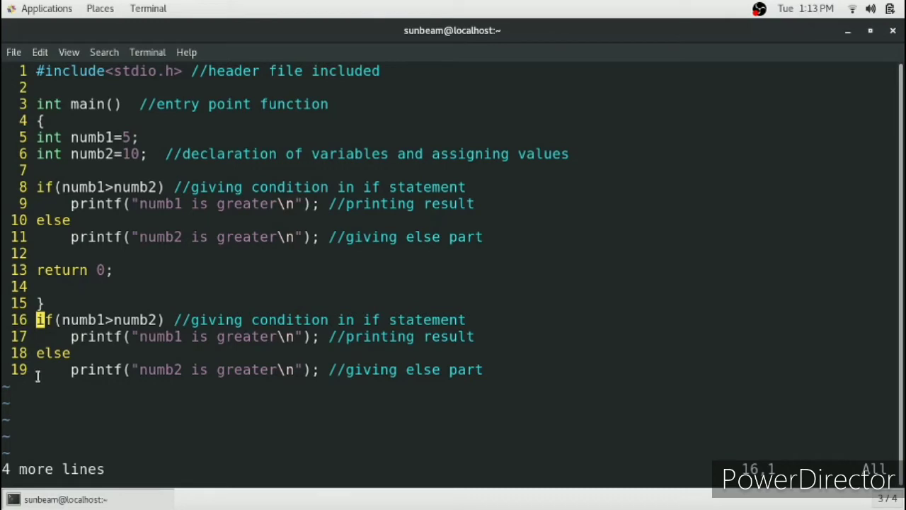
mouse_move(44, 369)
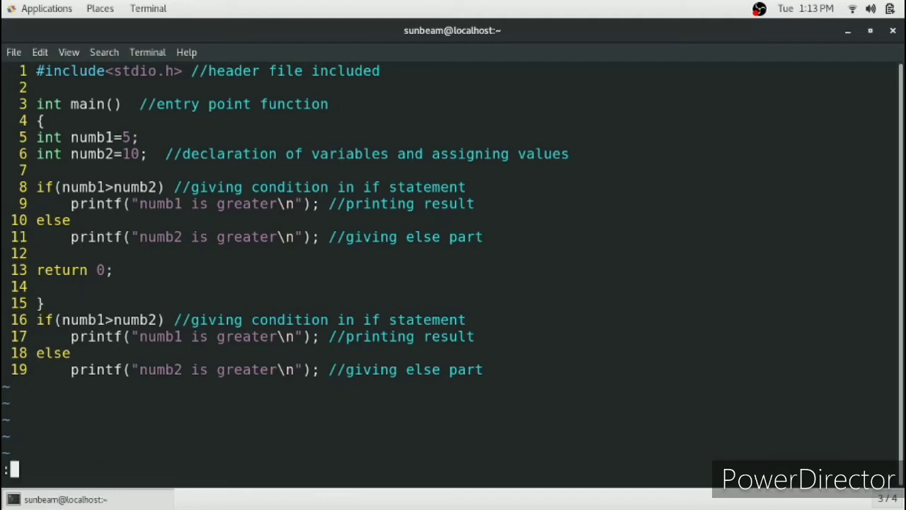
- Yank the twelve lines 8 through 19 using the :8,19y range command
text(:8)
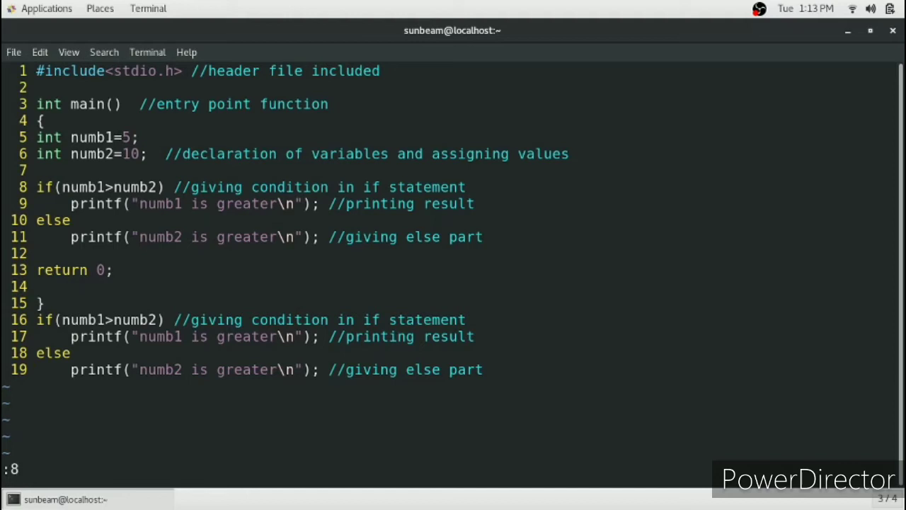
text(,19)
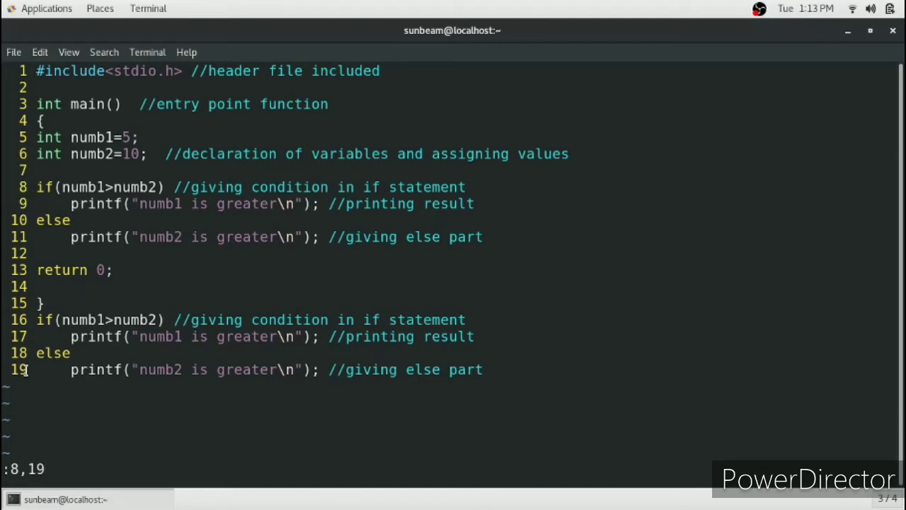
text(y)
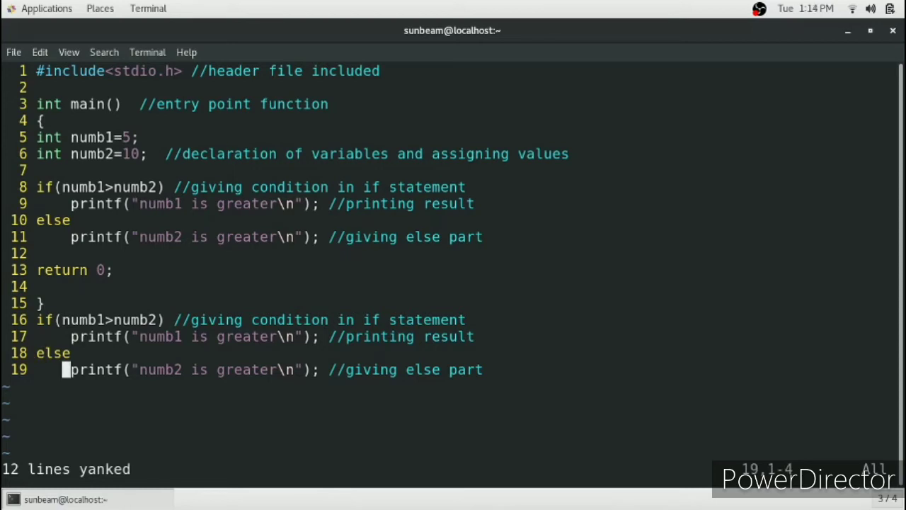
- Put the twelve yanked lines below line 19 and scroll down to view them
key(p)
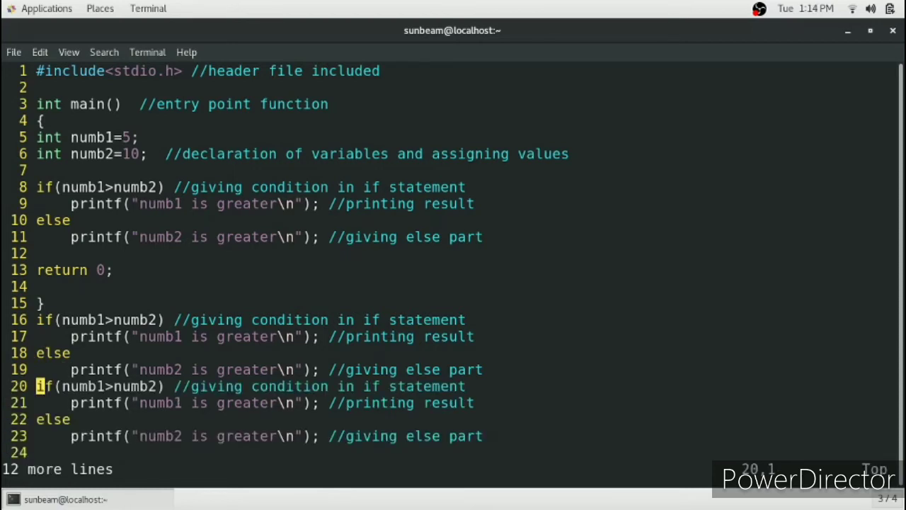
scroll(down, 3)
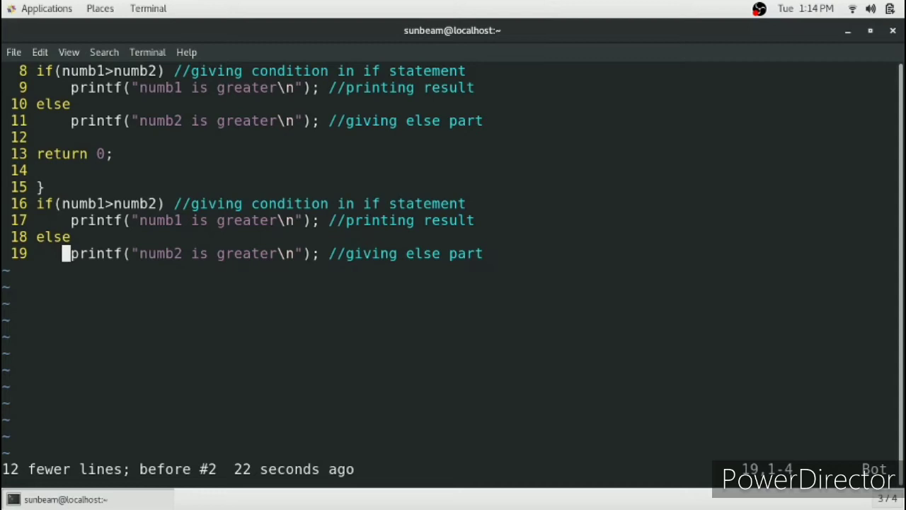
- Delete lines with dd so main.c is left with 17 lines
text(dd)
click(354, 470)
text(:)
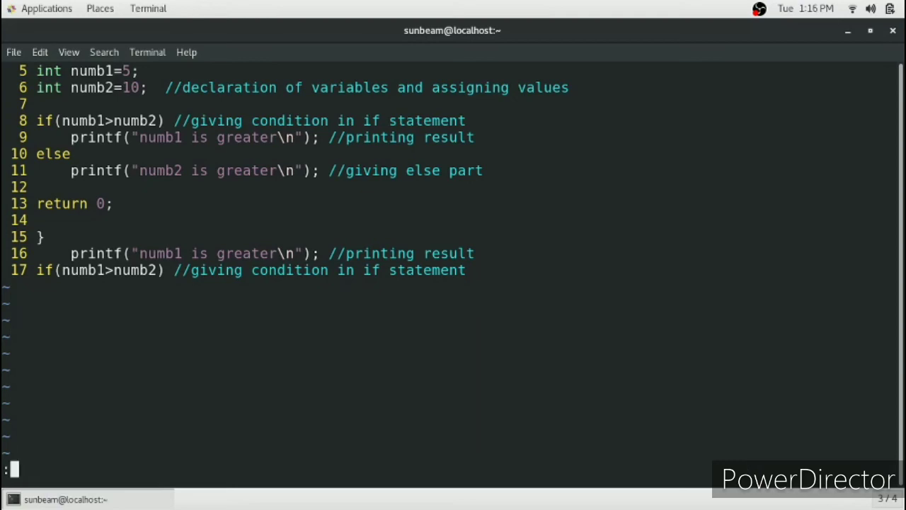
mouse_move(215, 212)
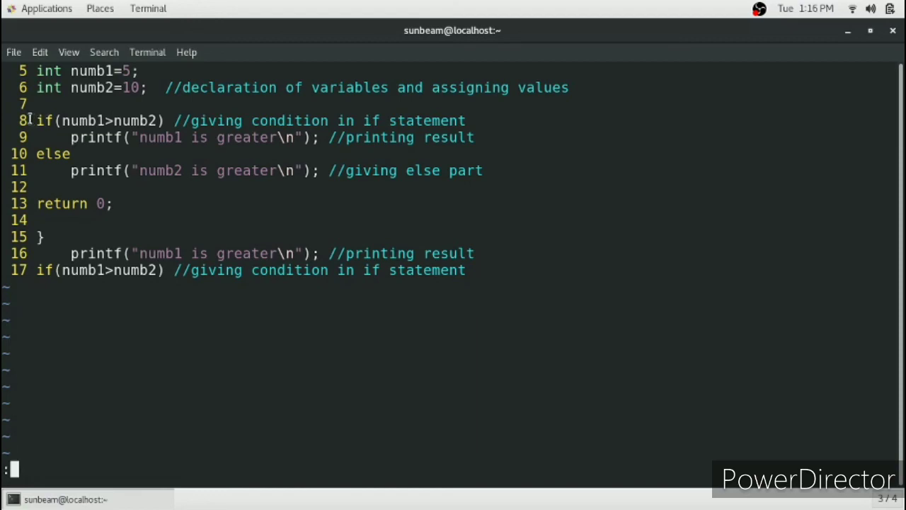
mouse_move(30, 260)
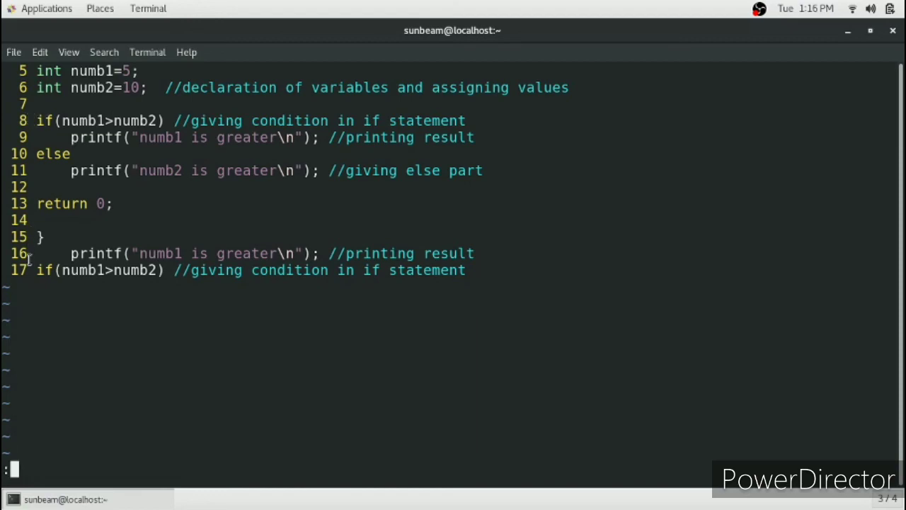
- Cut lines 8–17 with a range delete, then put the ten lines back after line 7
text(8)
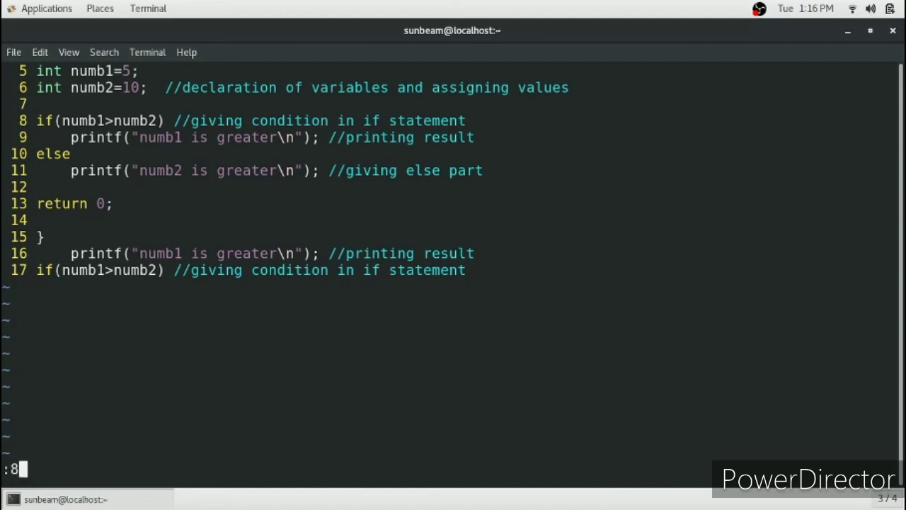
text(,17)
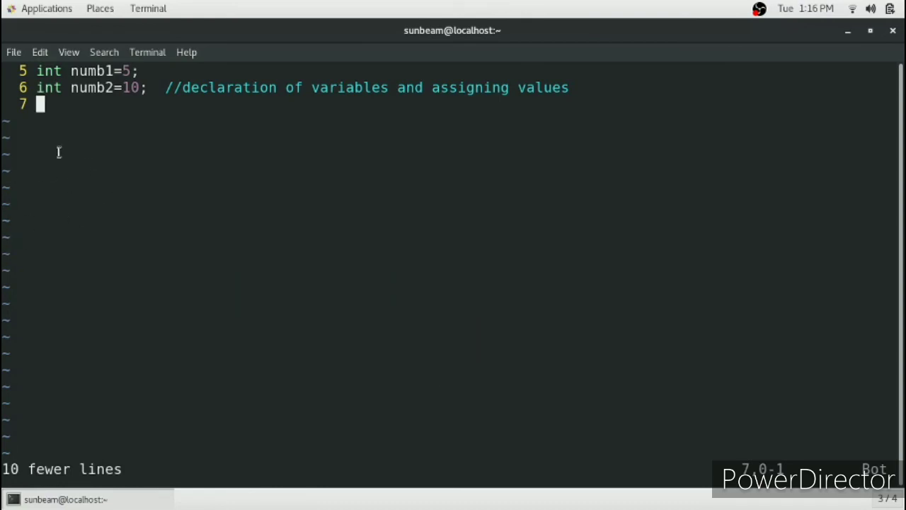
key(p)
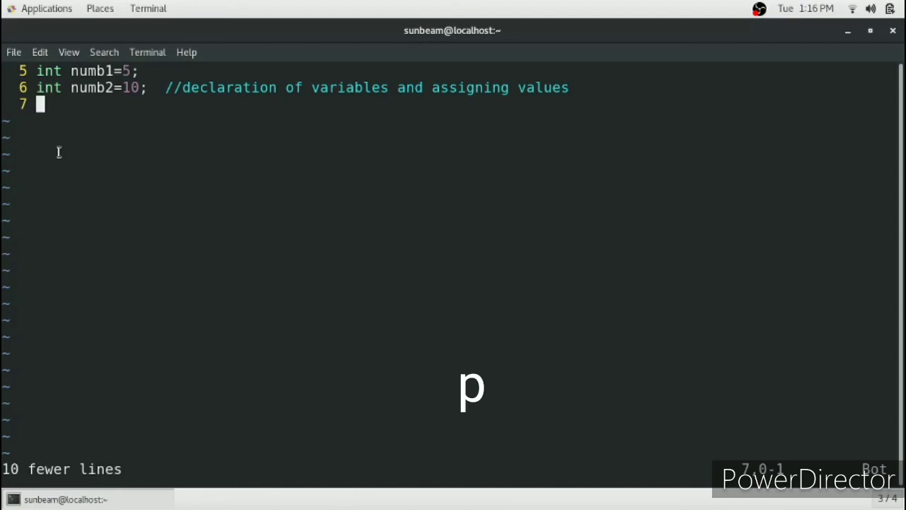